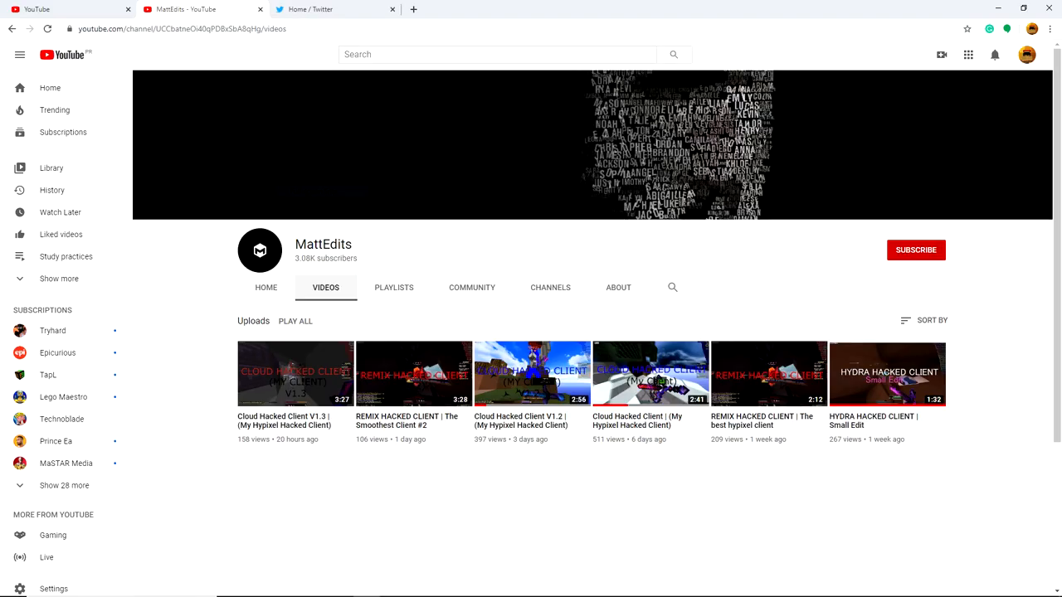
# Step: View one of the channel's hacked client videos and its comments with the uploader's replies
pyautogui.click(296, 374)
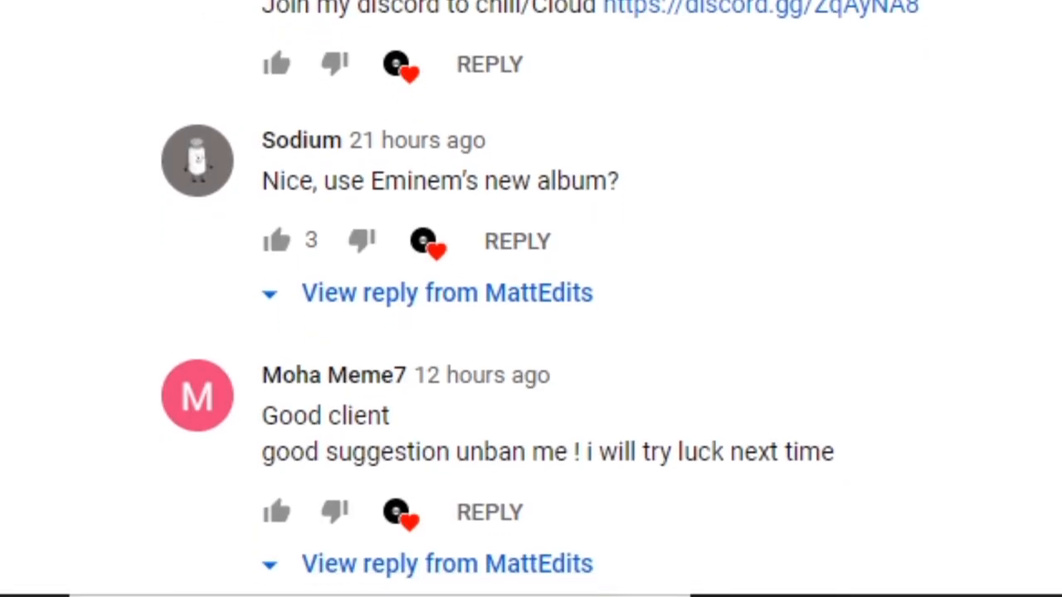
pyautogui.scroll(-3)
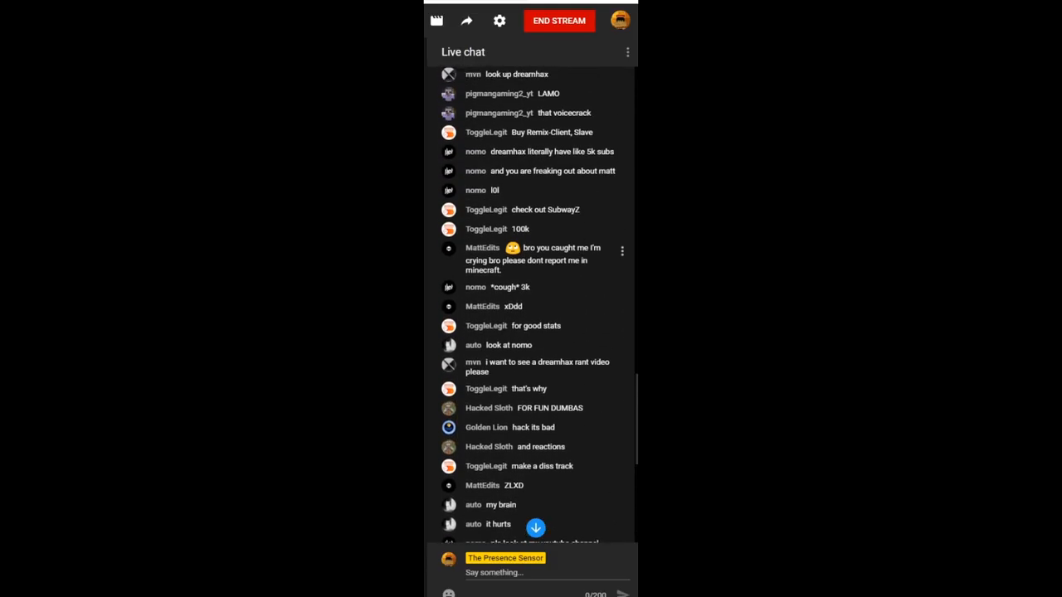
# Step: Scroll the live chat, then add 'HACKER MAD EXPOSED' to the stream title in Edit stream
pyautogui.scroll(-3)
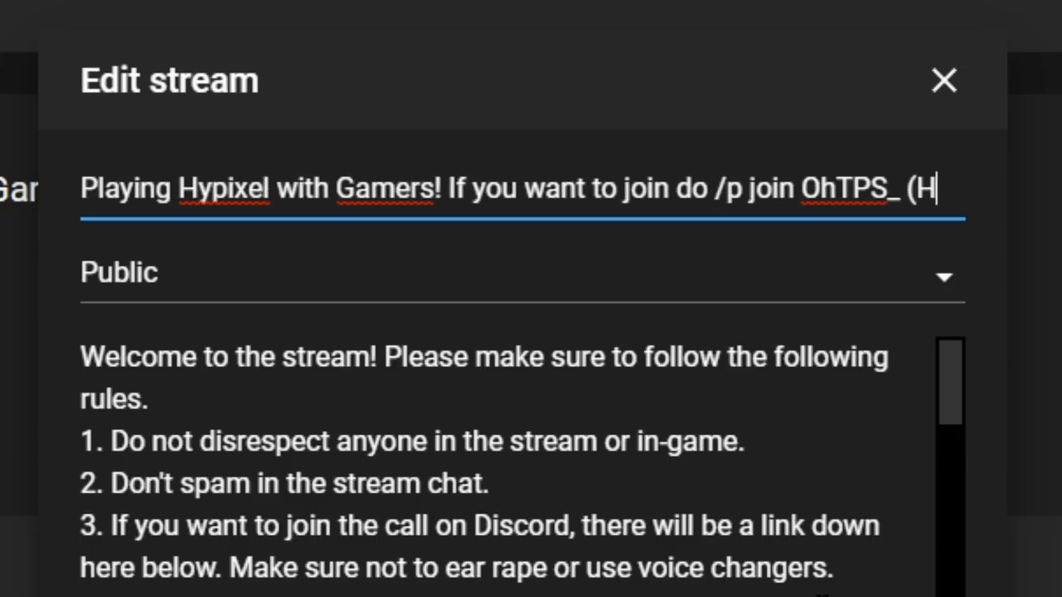
pyautogui.write('HACKER MAD EXPOSED')
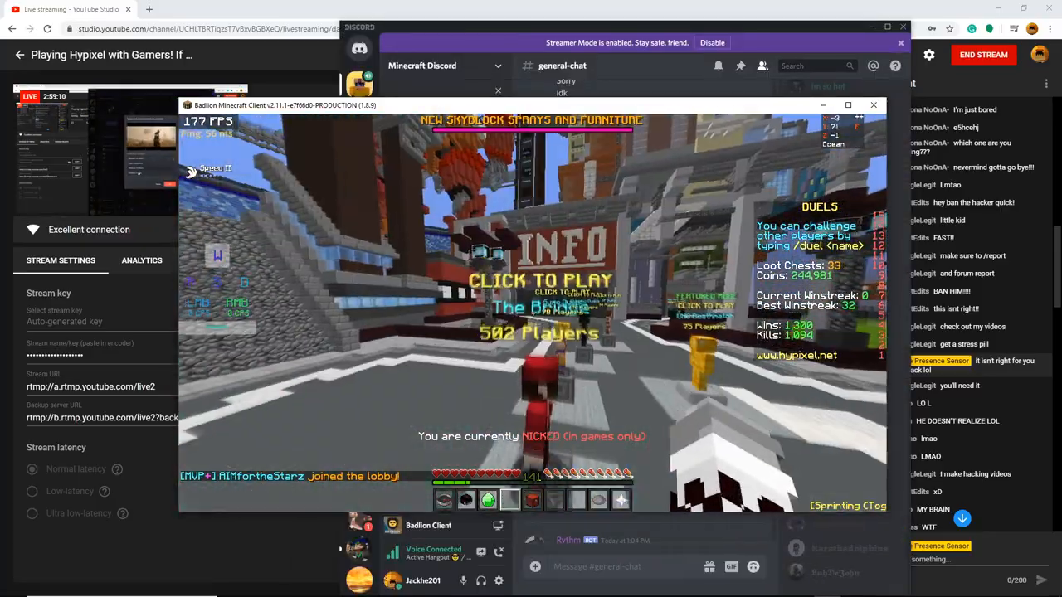
pyautogui.click(873, 104)
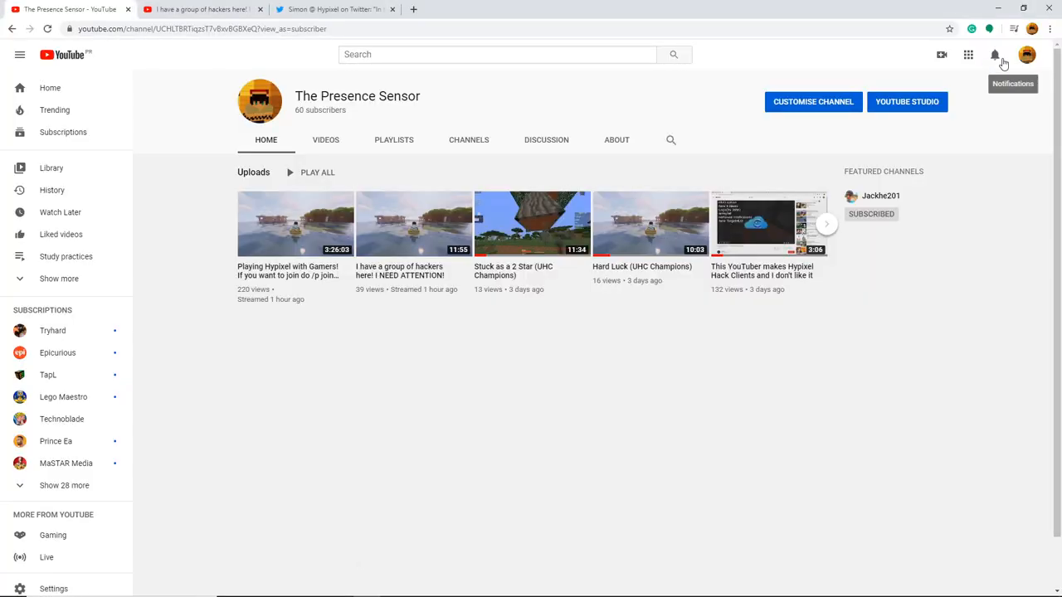
# Step: View 'This YouTuber makes Hypixel Hack Clients' from the channel page and its comments
pyautogui.click(766, 223)
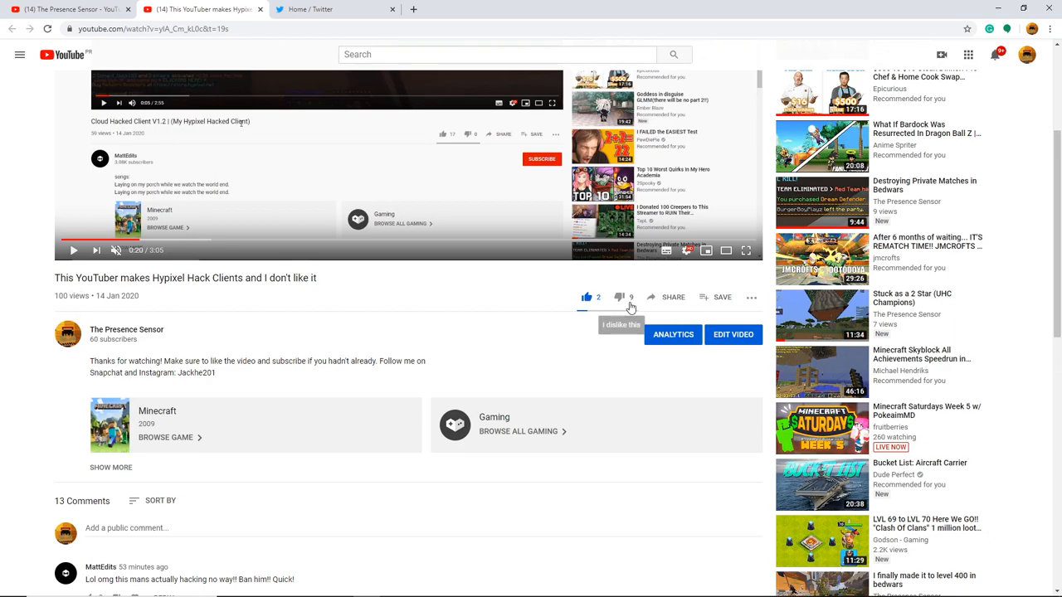
pyautogui.scroll(-3)
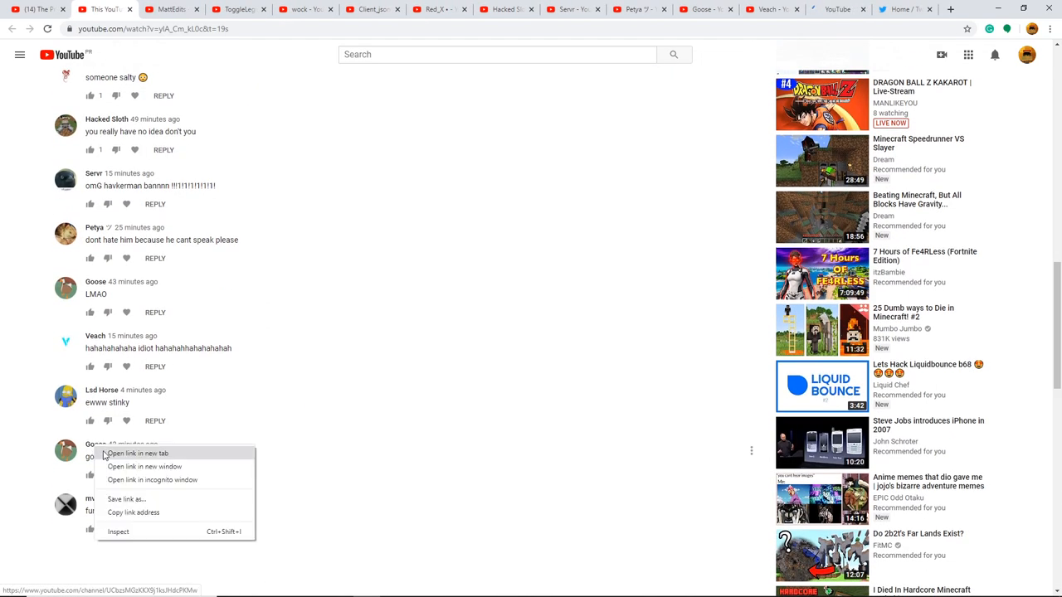
# Step: Browse a commenter's channel in a new tab, playing the reverse client and Remix Bedwars videos
pyautogui.click(136, 453)
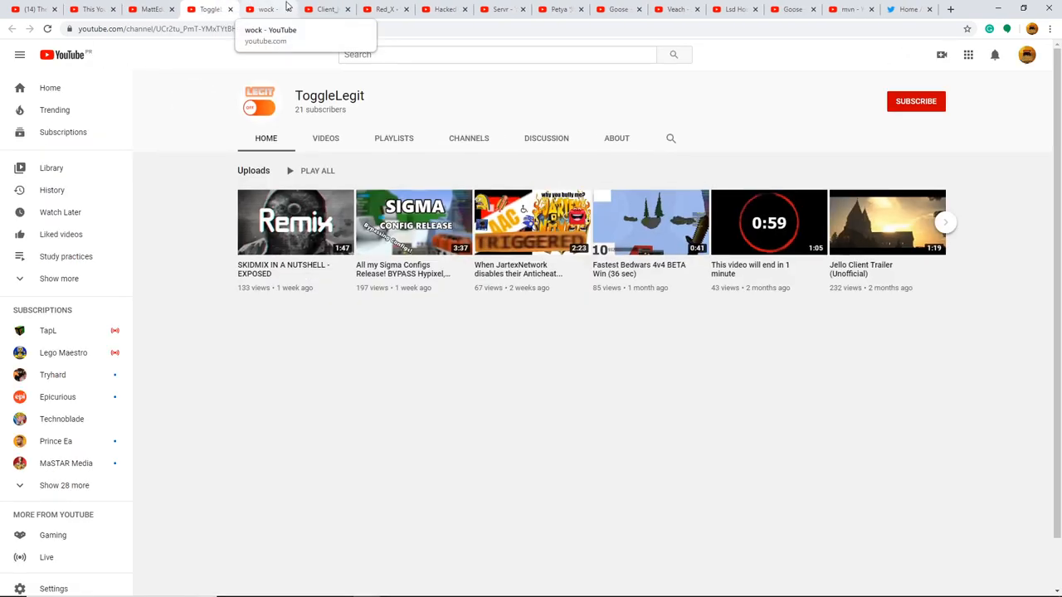
pyautogui.moveTo(434, 253)
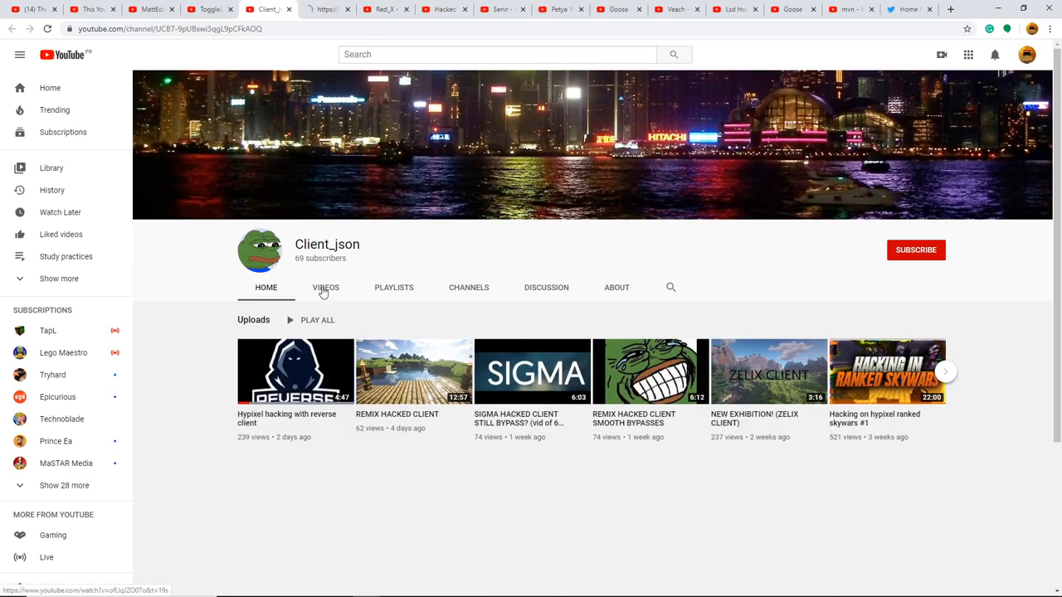
pyautogui.click(295, 371)
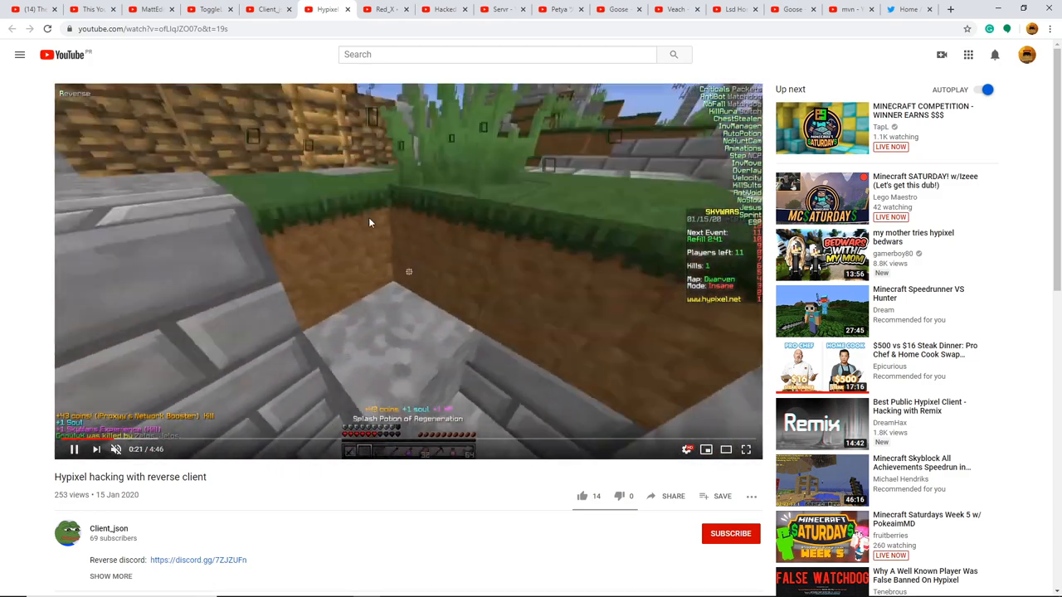
pyautogui.rightClick(291, 222)
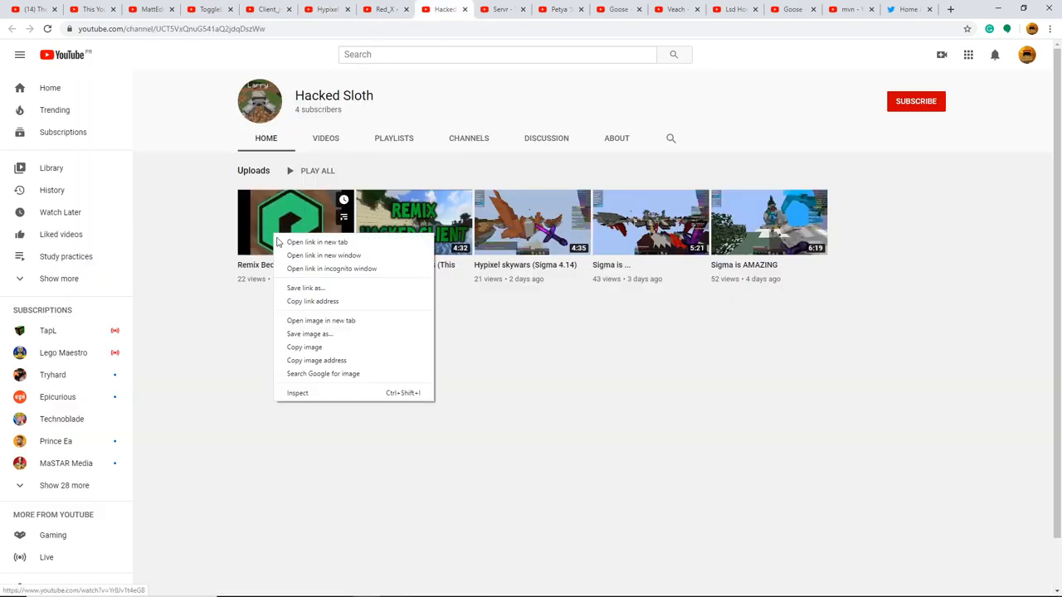
pyautogui.click(319, 242)
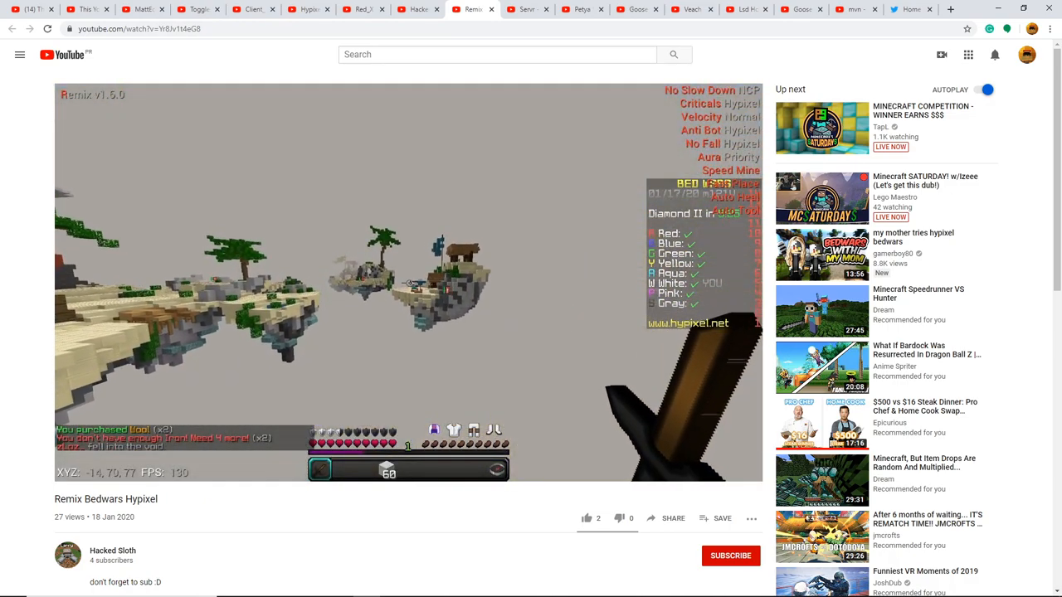
# Step: On another commenter's channel, play 'Cheating on Hypixel with Remix | Config Update' and seek through it
pyautogui.click(544, 10)
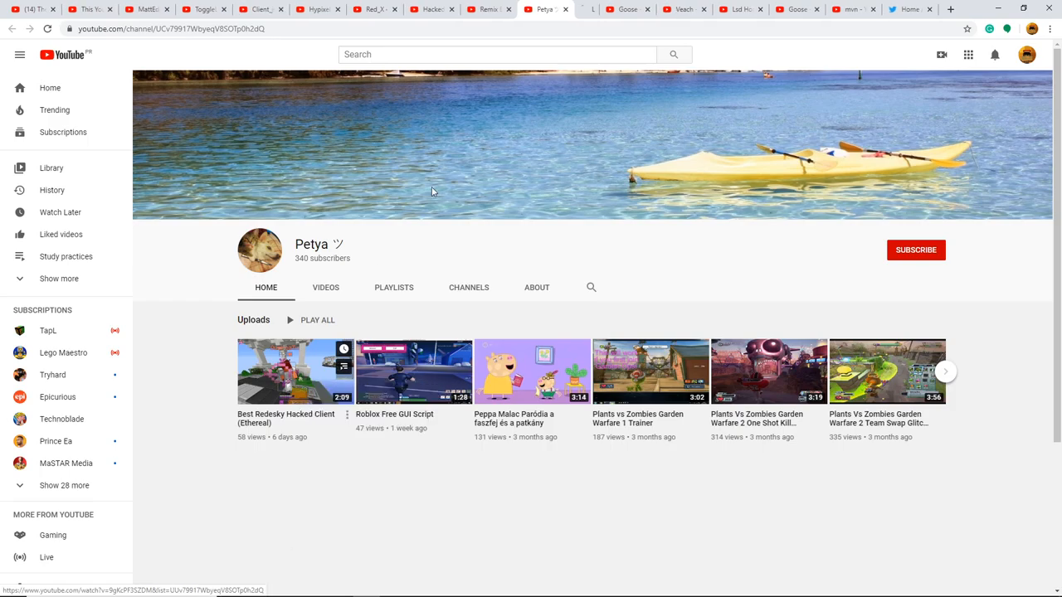
pyautogui.click(295, 371)
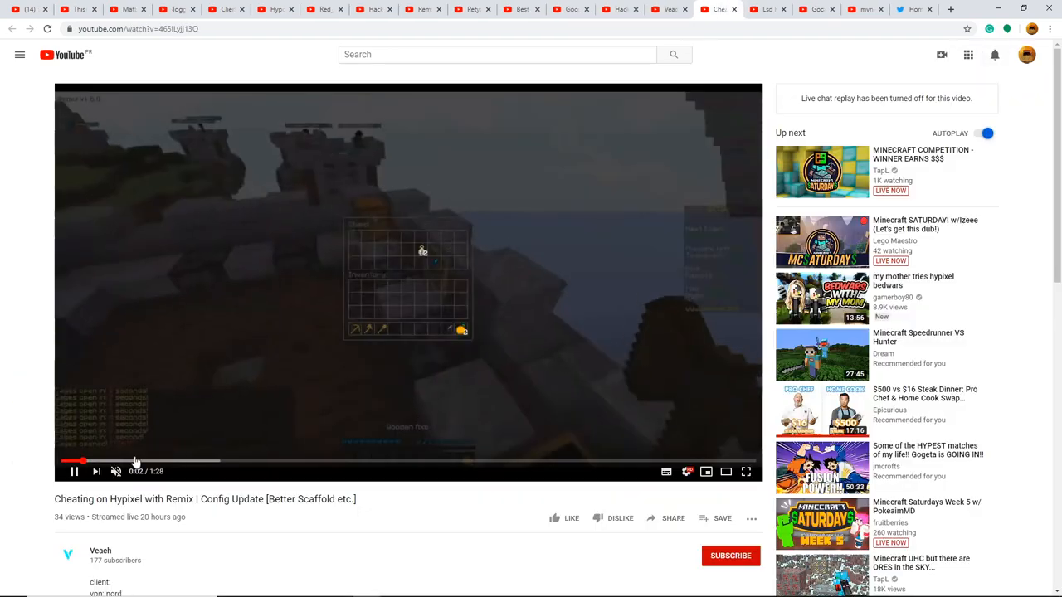
pyautogui.click(73, 471)
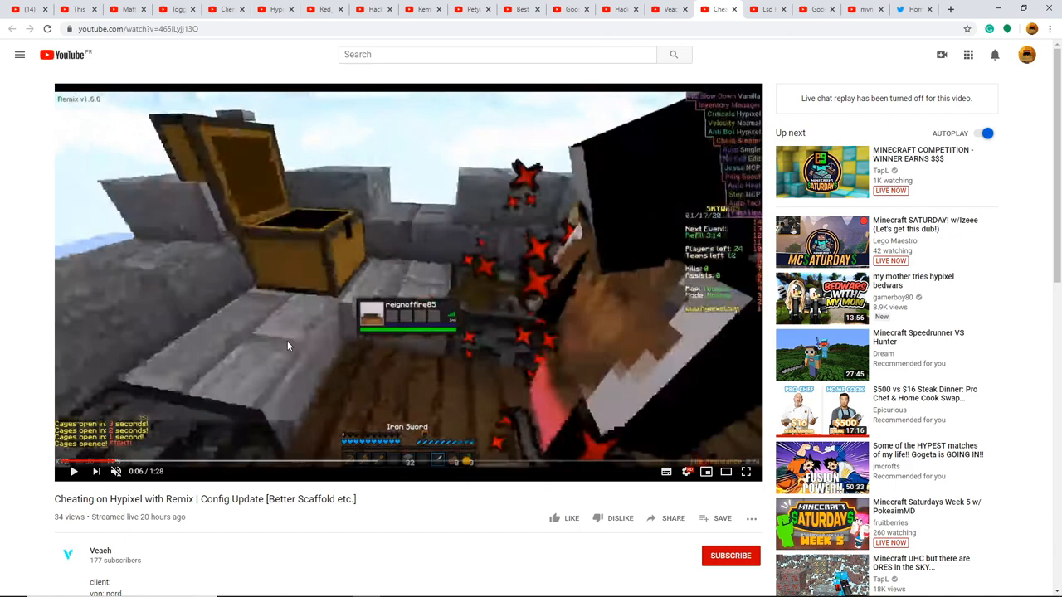
pyautogui.moveTo(763, 10)
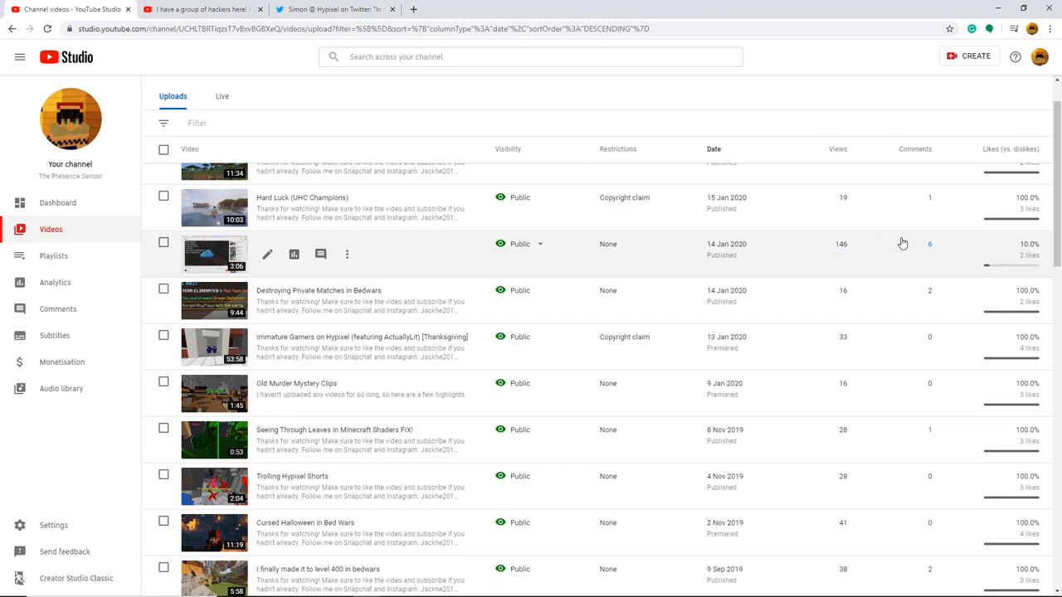
# Step: Hide the 'Mad cuz bad' commenter from the channel, then show the Live streams list
pyautogui.click(929, 244)
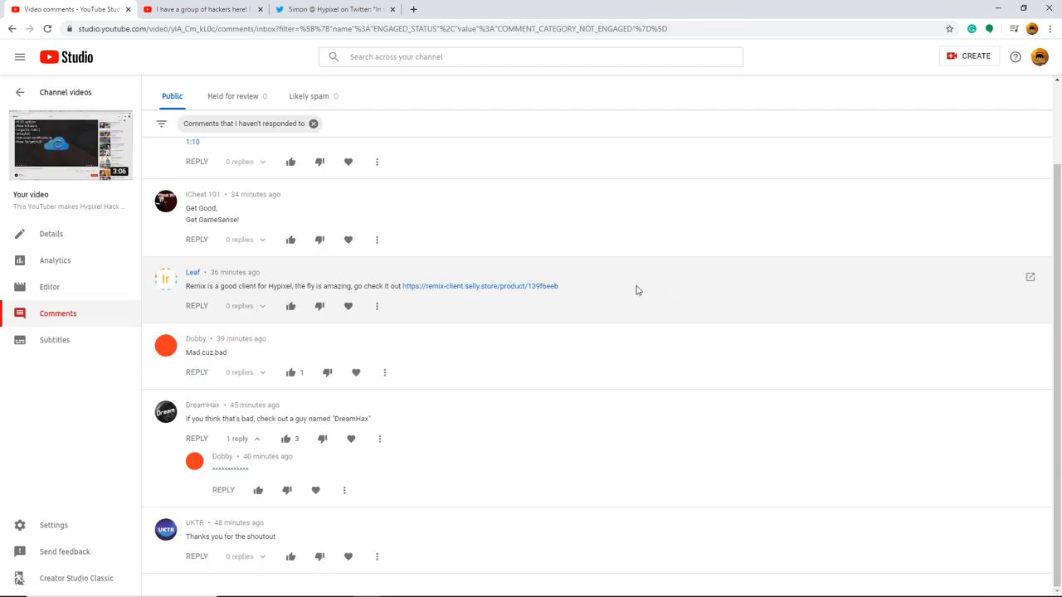
pyautogui.click(377, 305)
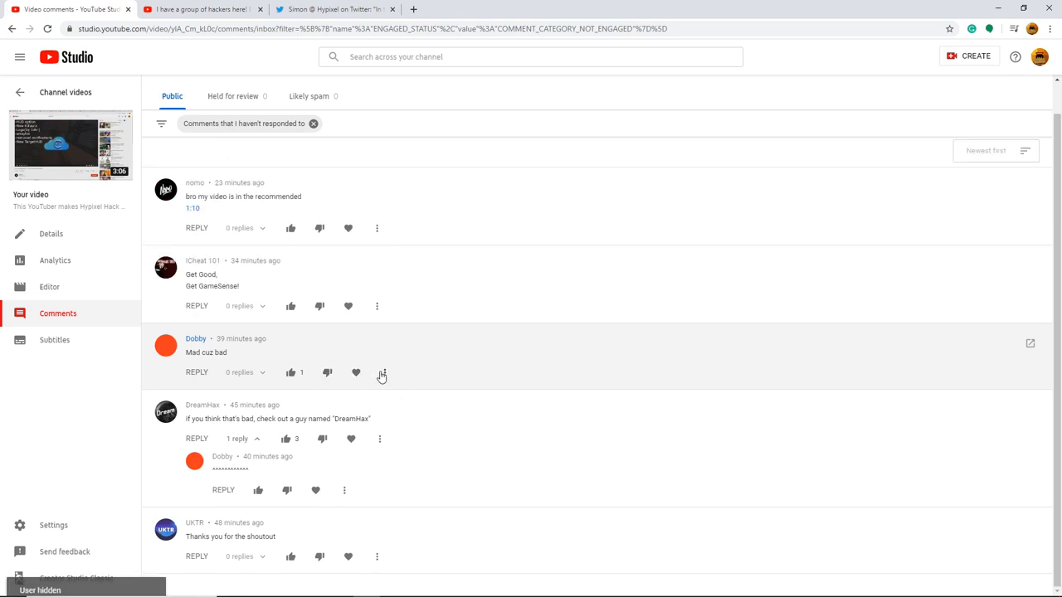
pyautogui.scroll(3)
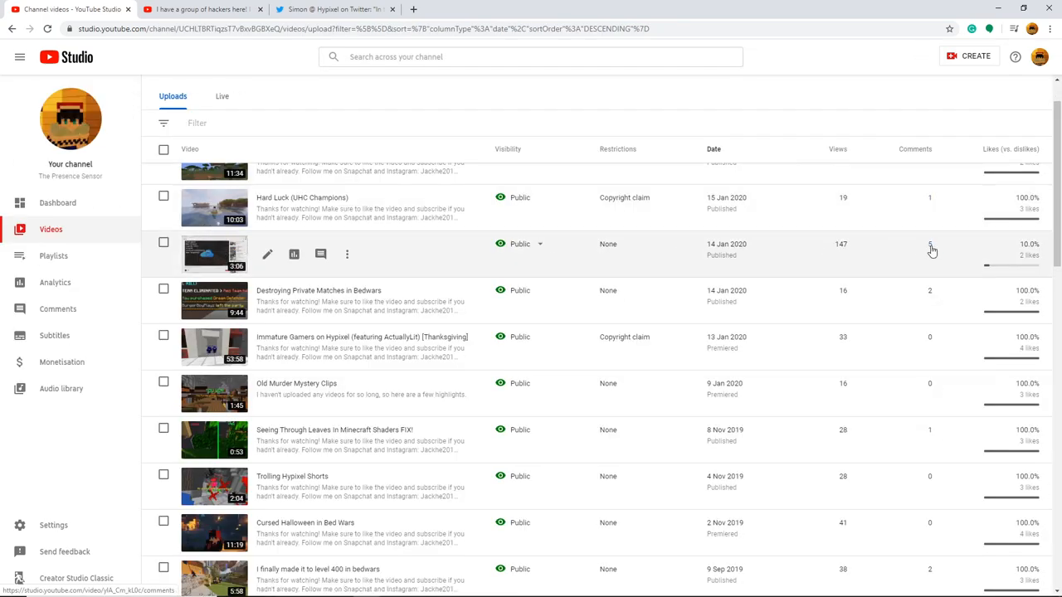
pyautogui.click(223, 95)
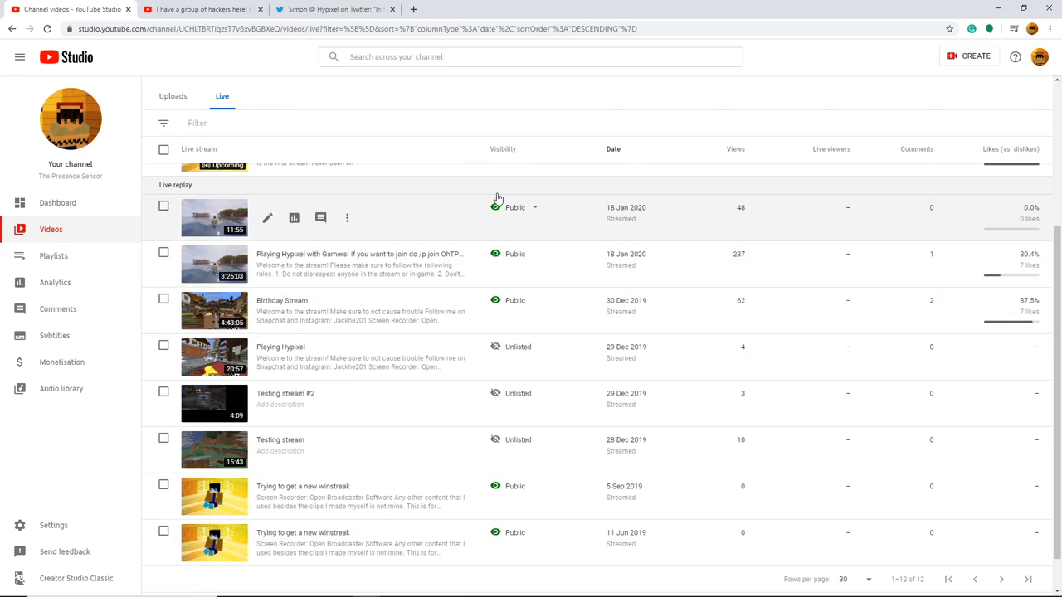
pyautogui.click(172, 126)
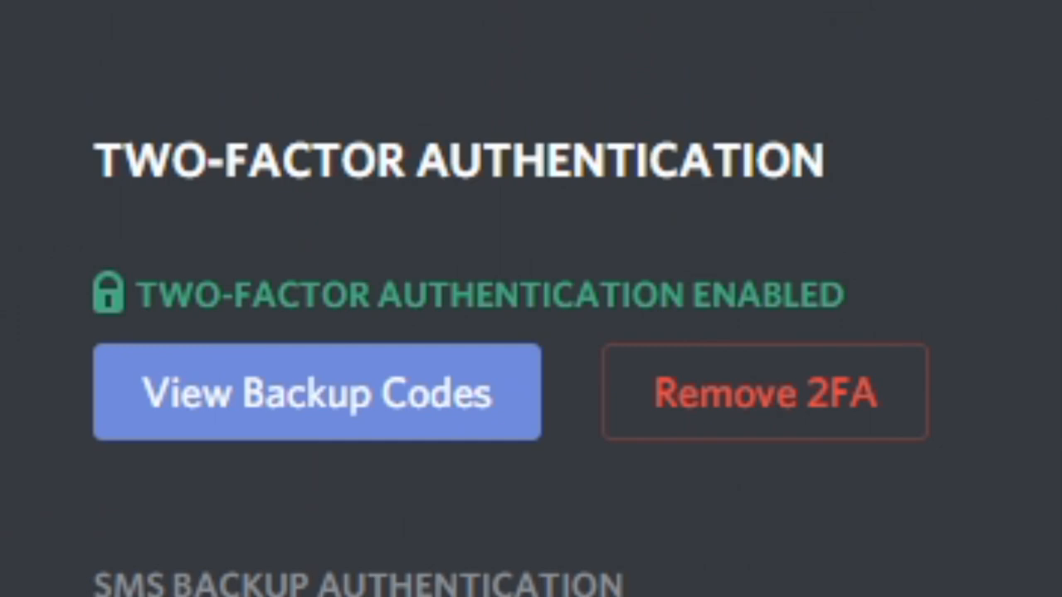
pyautogui.moveTo(909, 196)
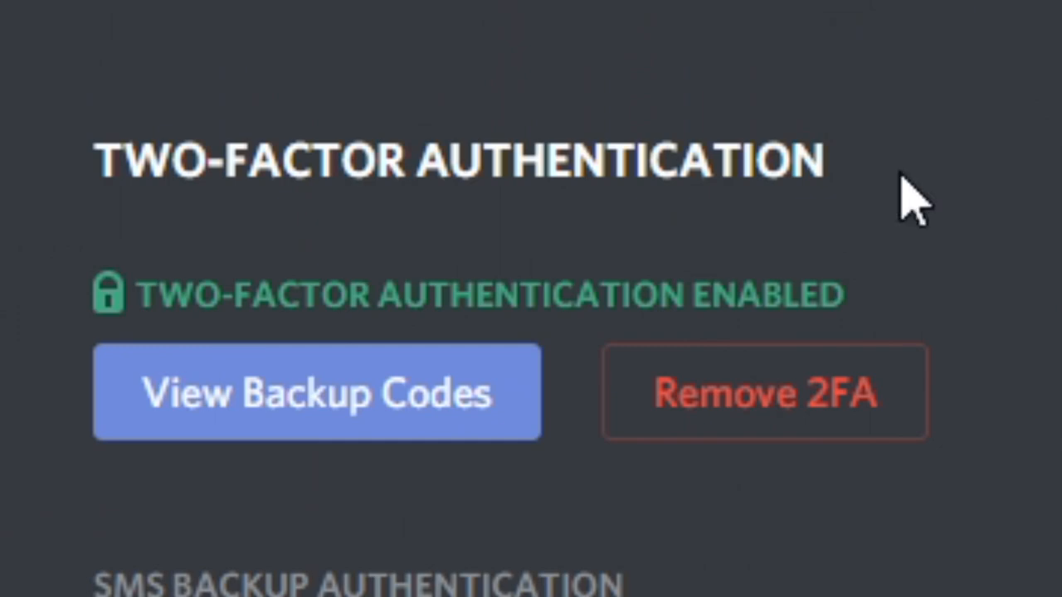
pyautogui.scroll(-3)
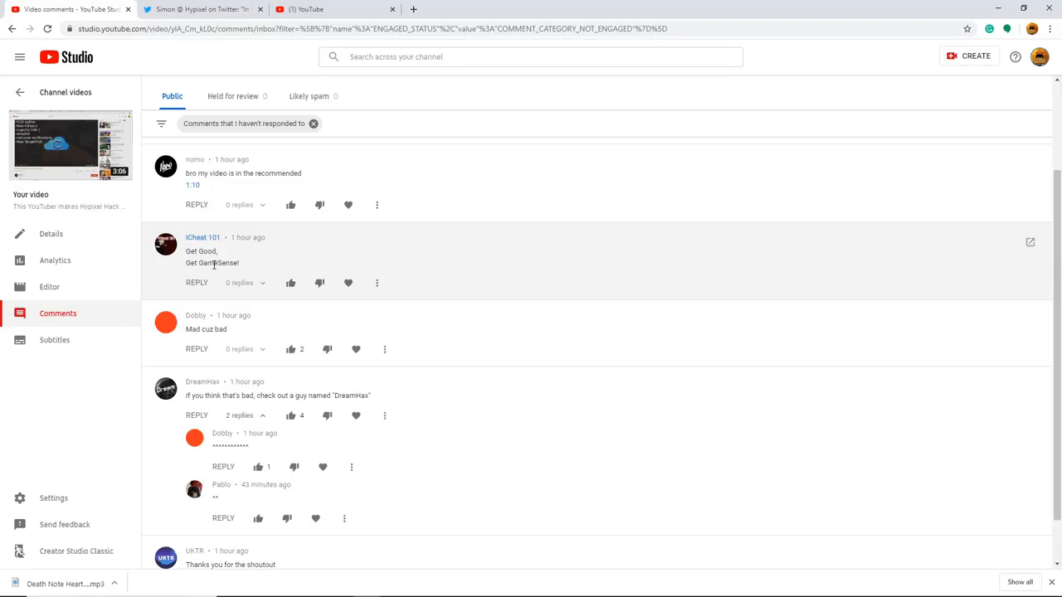
pyautogui.moveTo(584, 266)
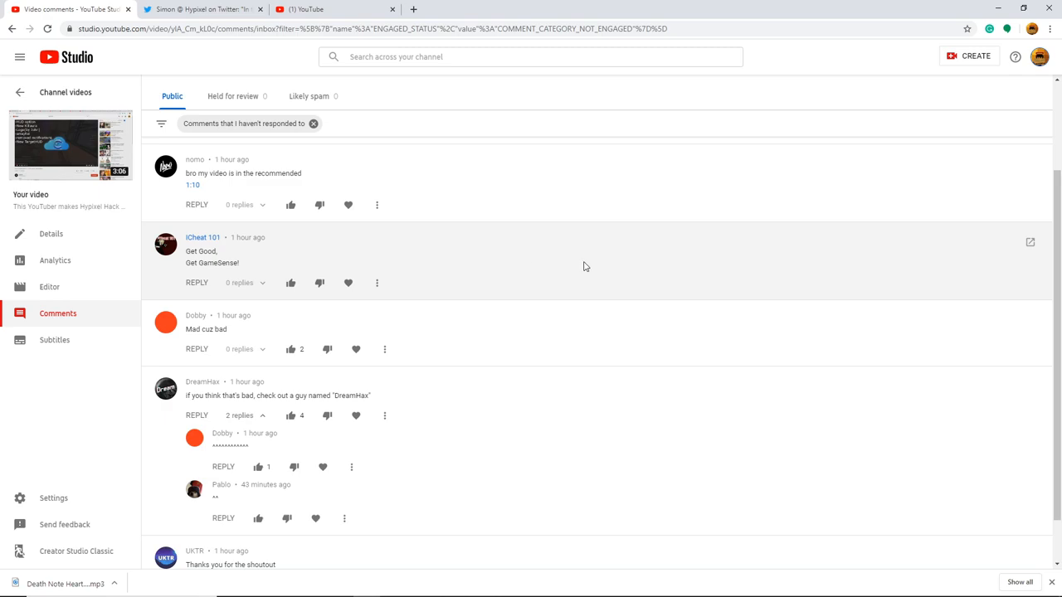